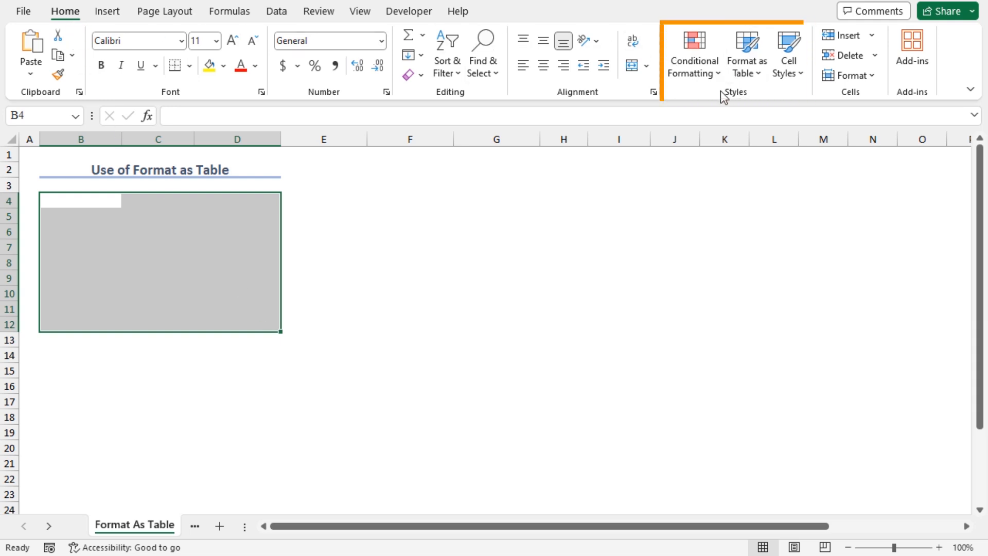
- Apply Light Blue Table Style Light 16 to the empty range B4:D12 via Format as Table
click(746, 53)
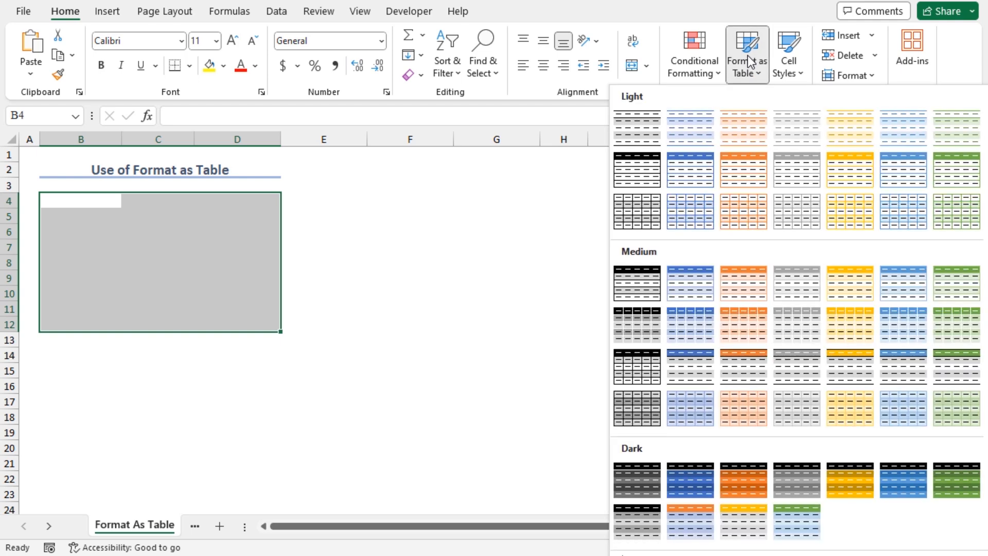
mouse_move(955, 326)
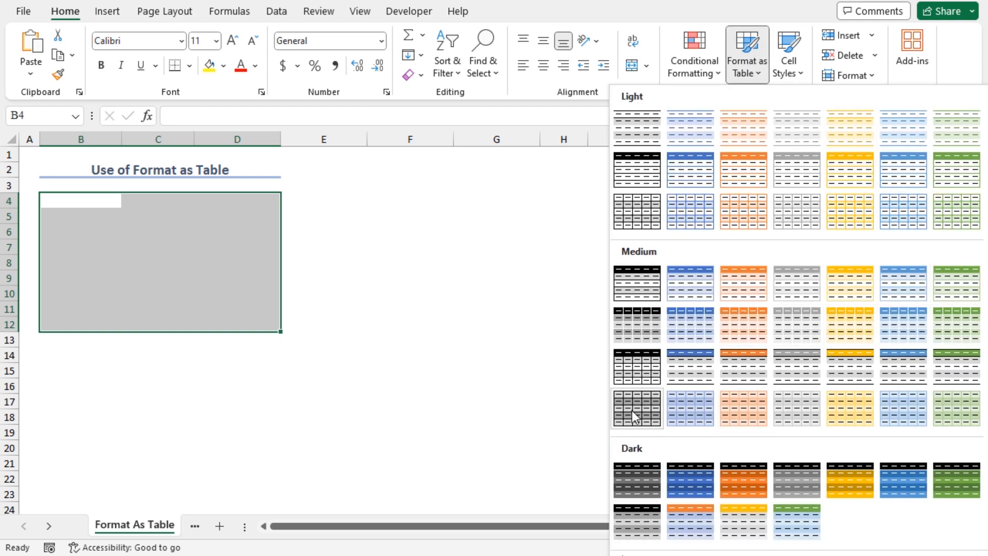
mouse_move(797, 283)
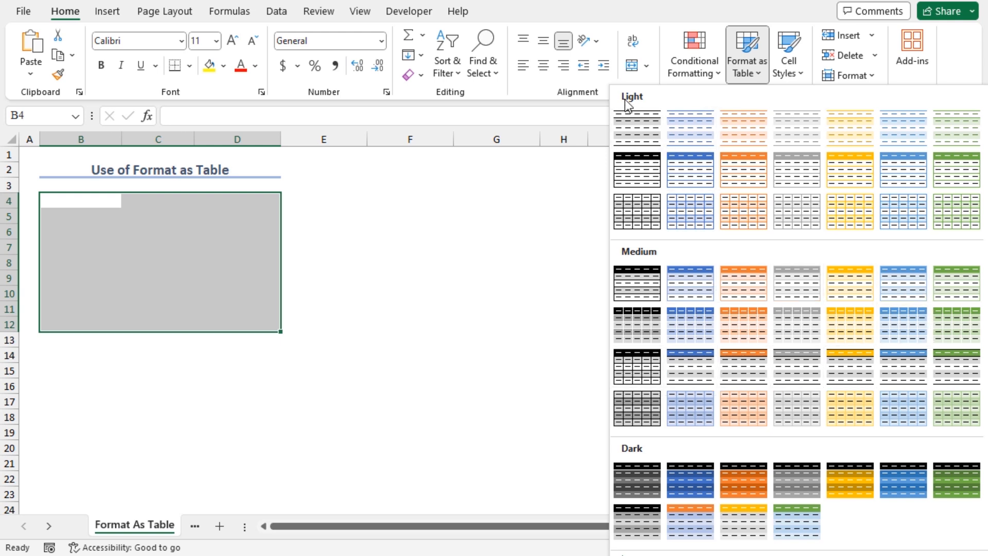
mouse_move(691, 211)
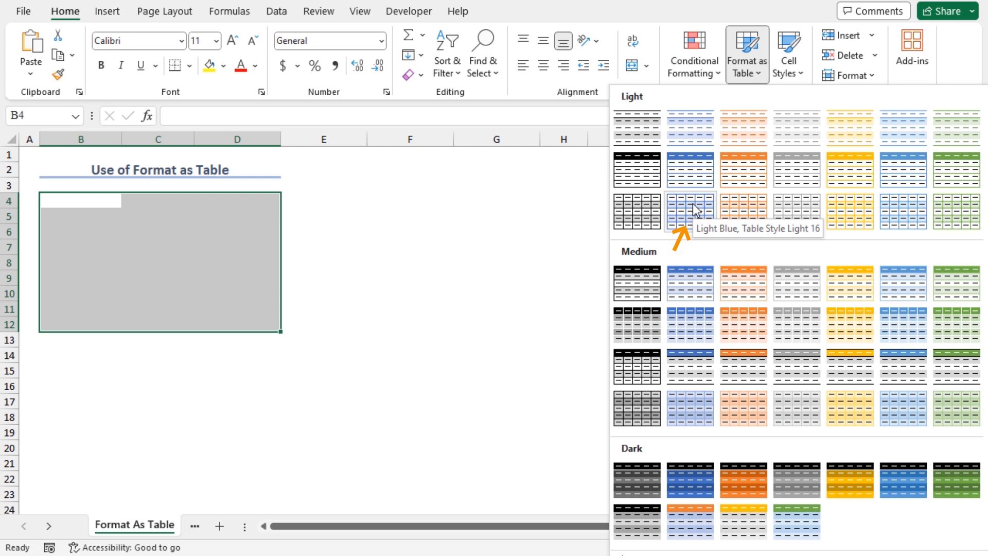
click(690, 211)
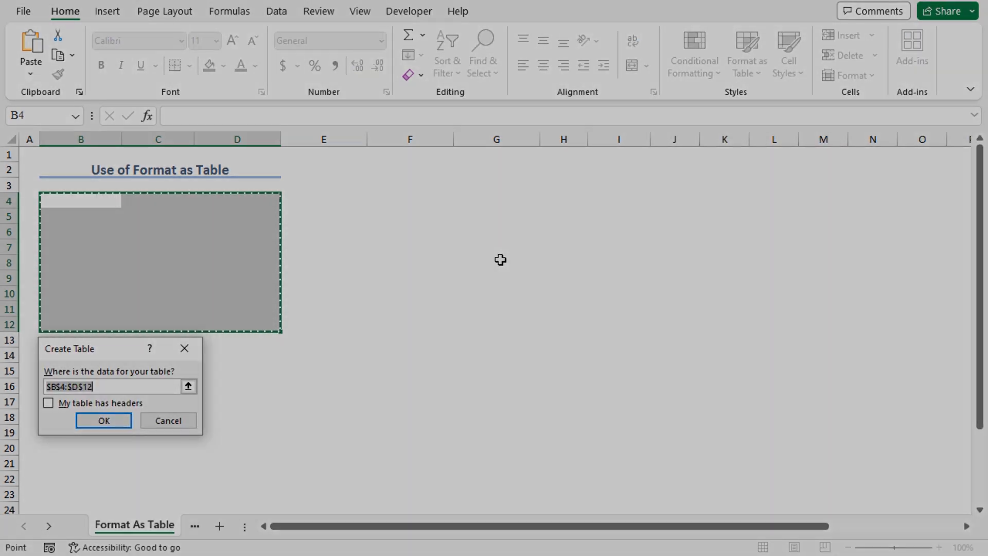
mouse_move(95, 361)
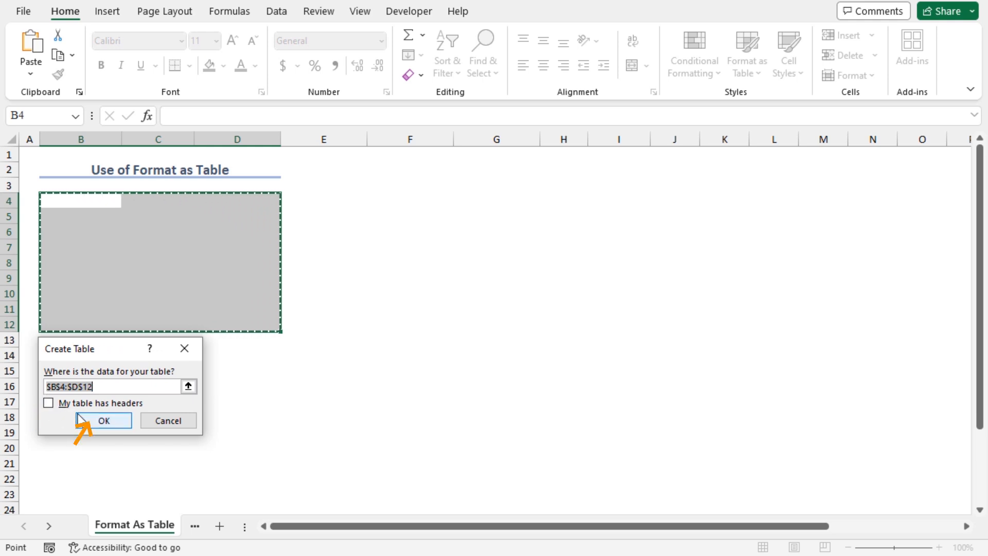
- Confirm the Create Table dialog without headers, producing Column1–Column3 headers
click(103, 421)
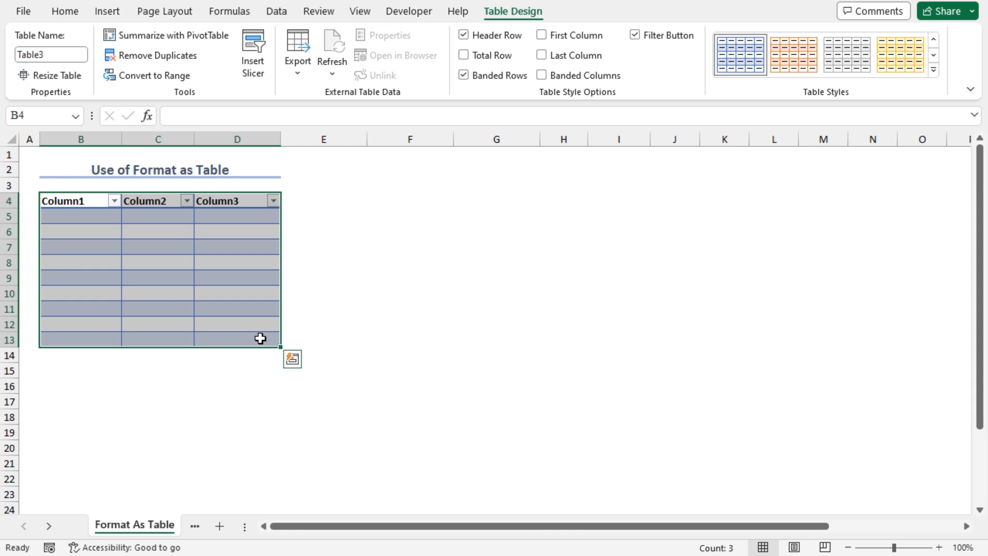
- Undo the table twice, then recreate it over B4:D12 from Insert > Table
key(ctrl+z)
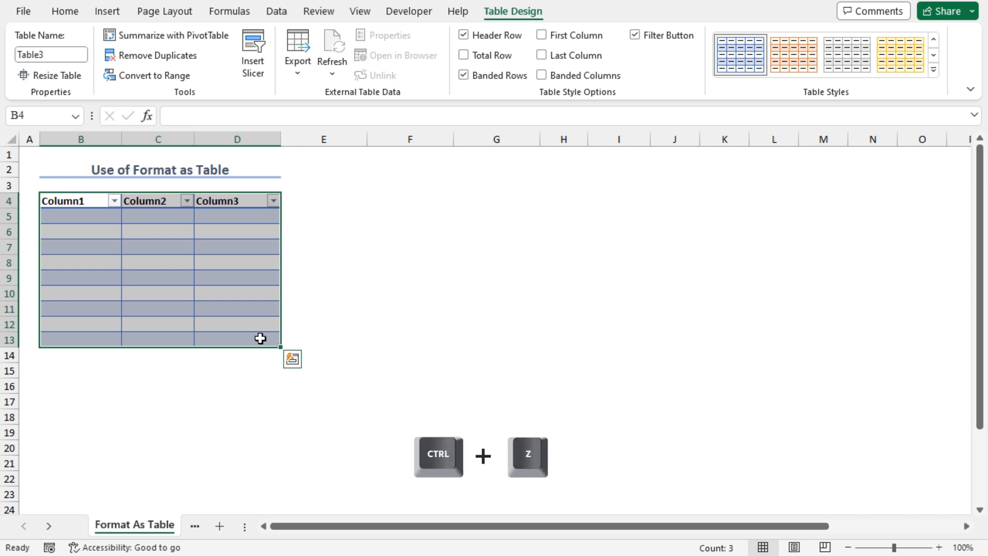
key(ctrl+z)
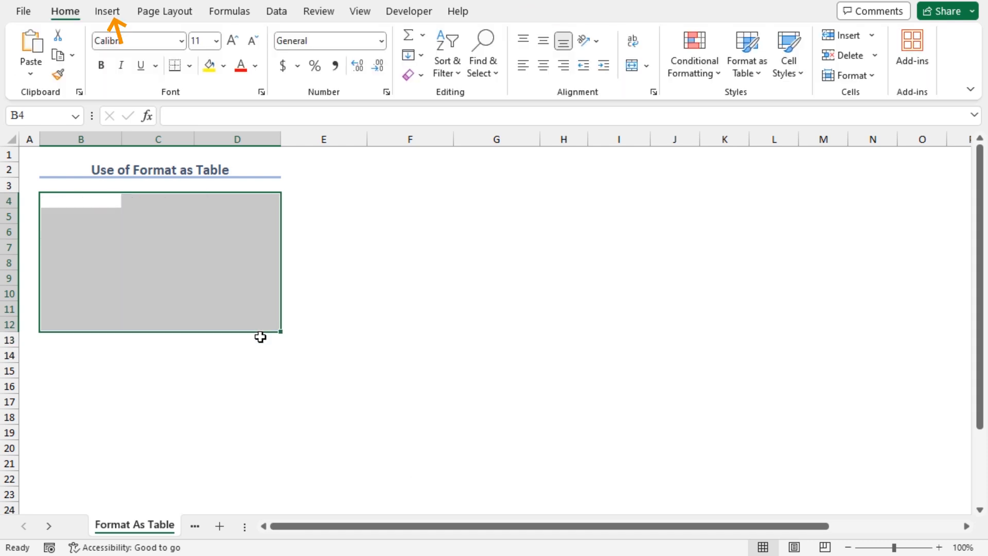
click(107, 11)
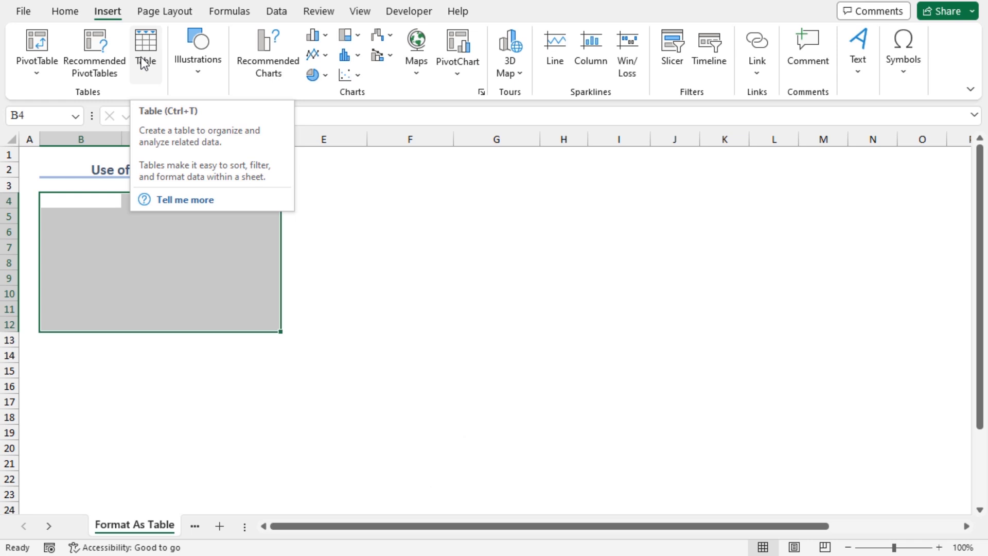
click(146, 47)
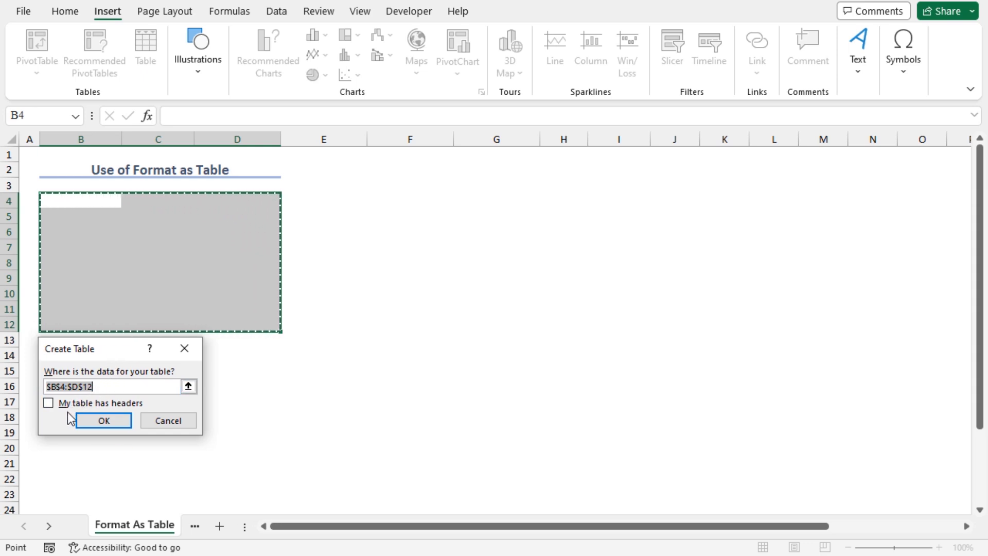
click(104, 421)
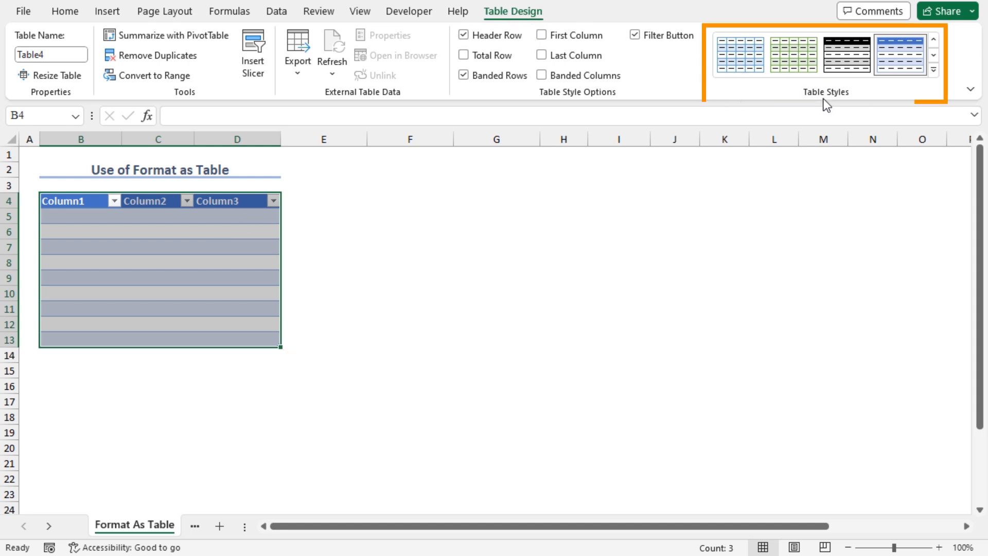
- Restyle Table4 with Light Blue Table Style Light 16 from the expanded styles gallery
click(933, 69)
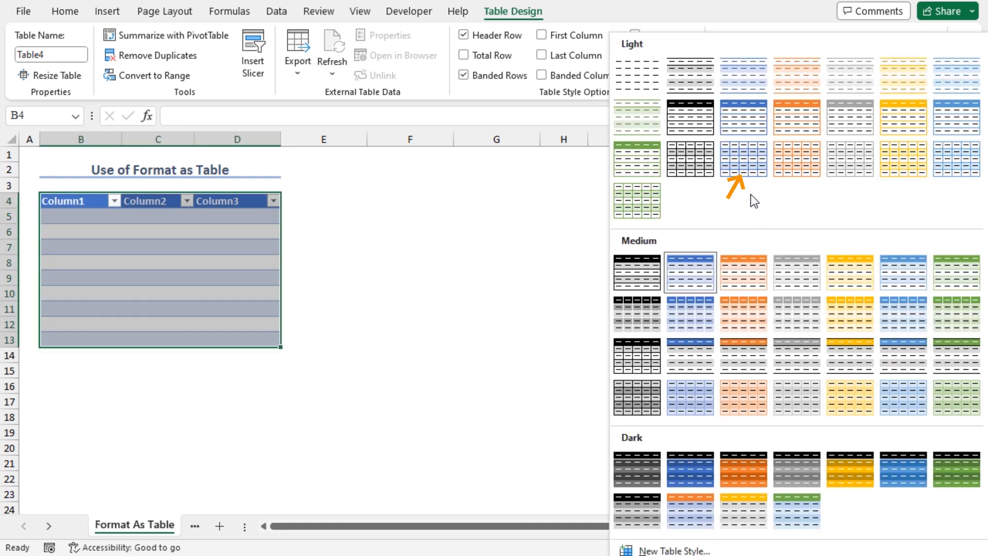
click(744, 159)
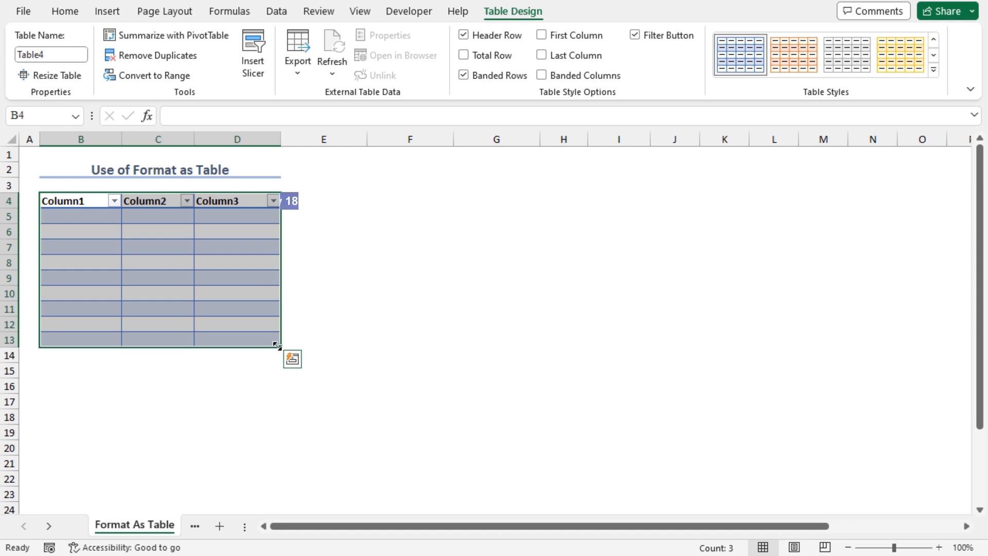
- Go to the Border Option sheet holding the blank B4:D12 range
drag(274, 345, 284, 418)
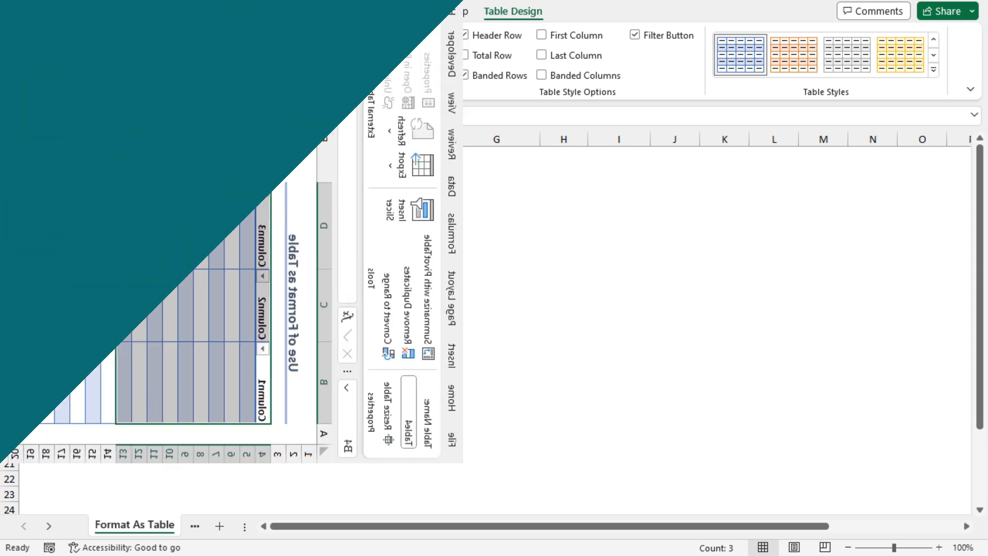
click(228, 525)
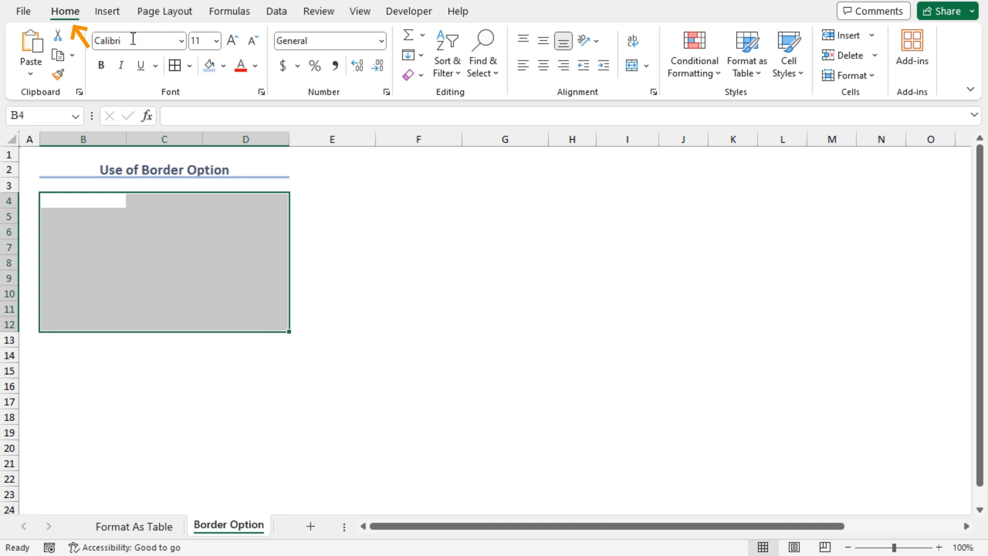
mouse_move(175, 65)
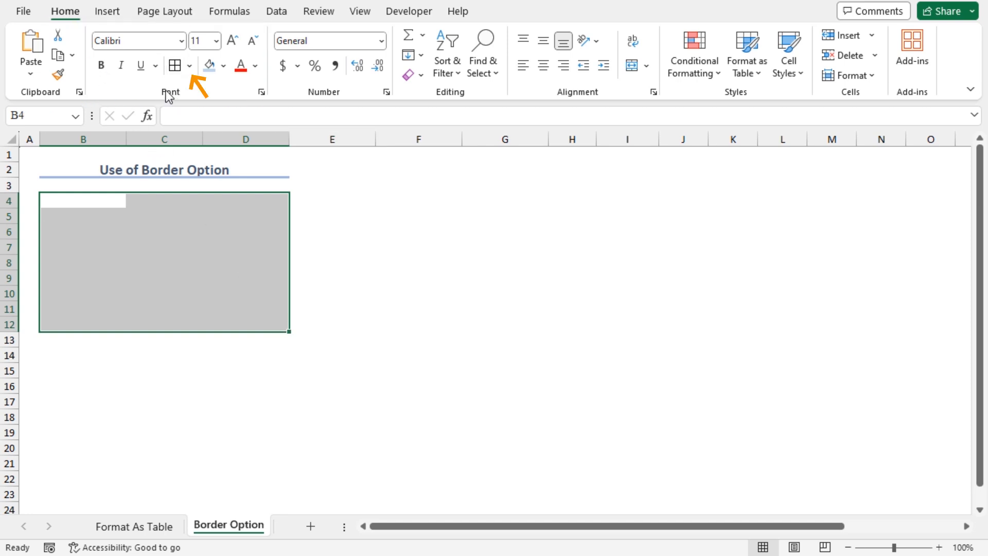
- Apply All Borders to B4:D12 from the Borders dropdown
click(189, 66)
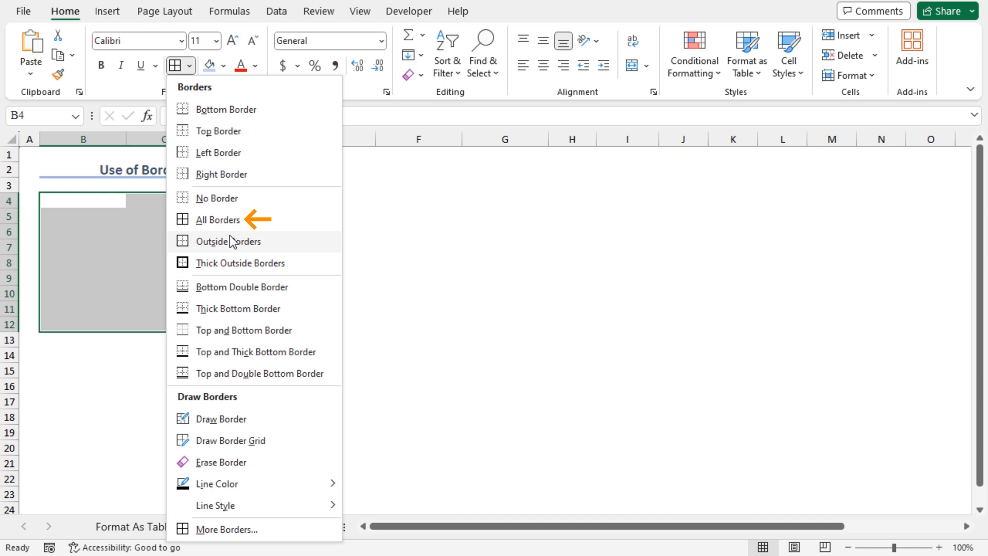
click(219, 219)
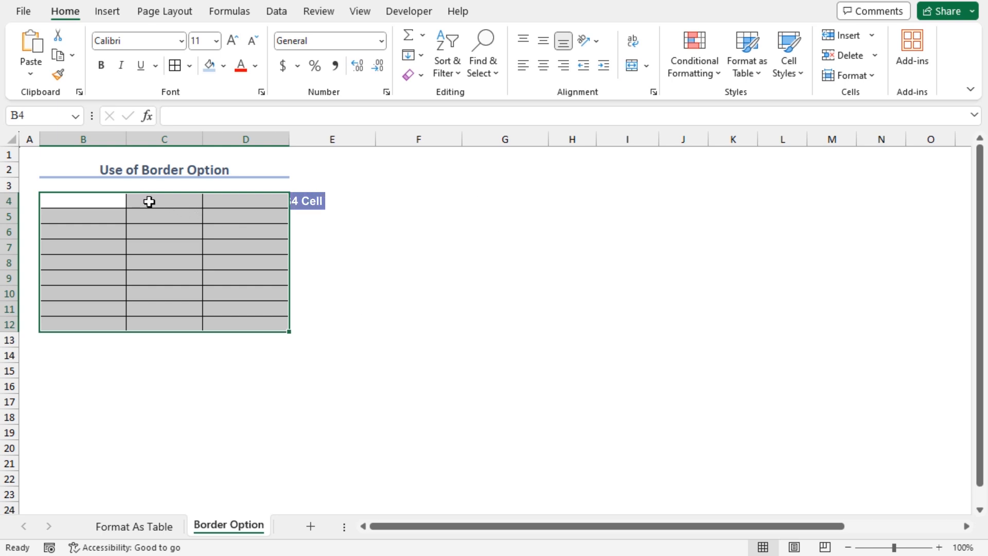
- Enter headers Student ID, Physics and Chemistry in B4:D4 and select them
text(Student ID)
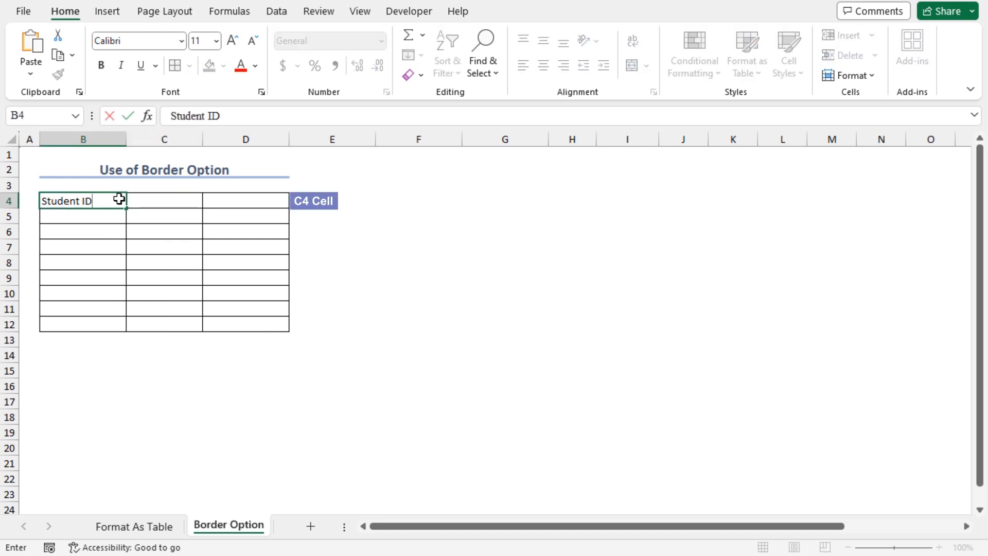
text(Phy)
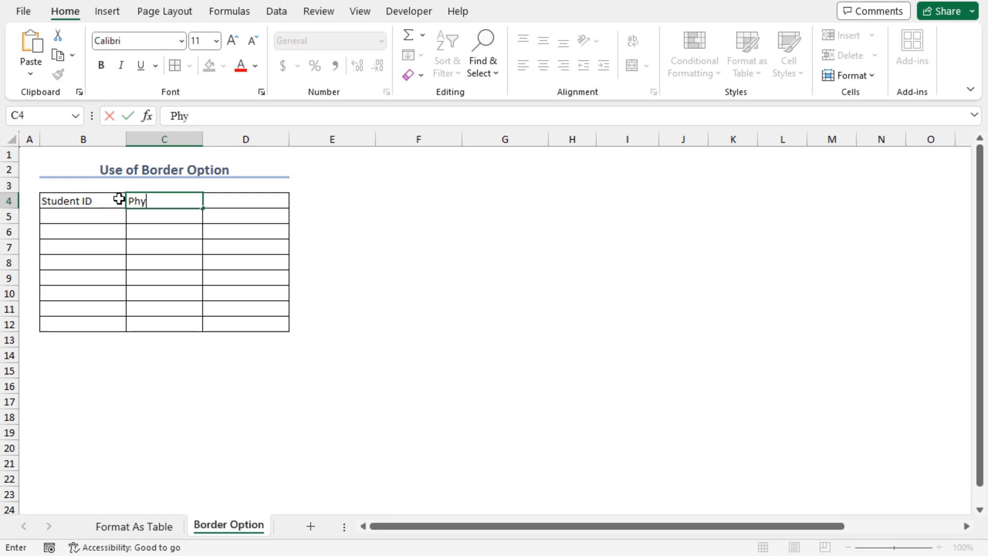
text(sics)
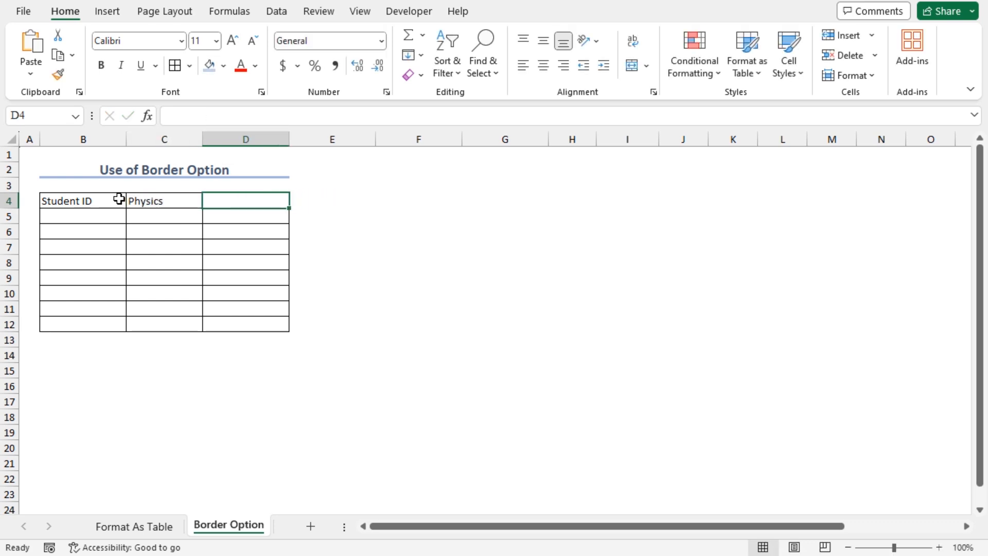
text(Chemistry)
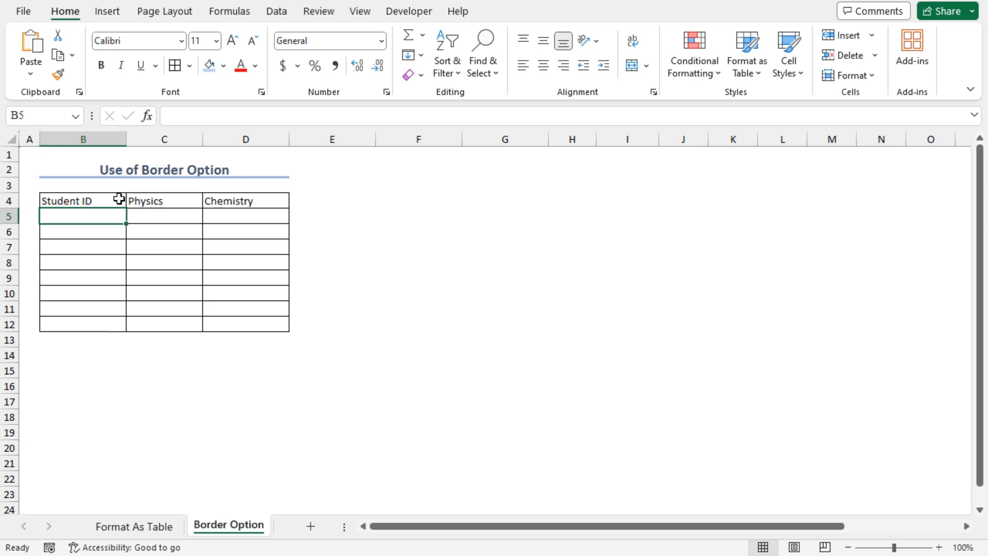
click(82, 200)
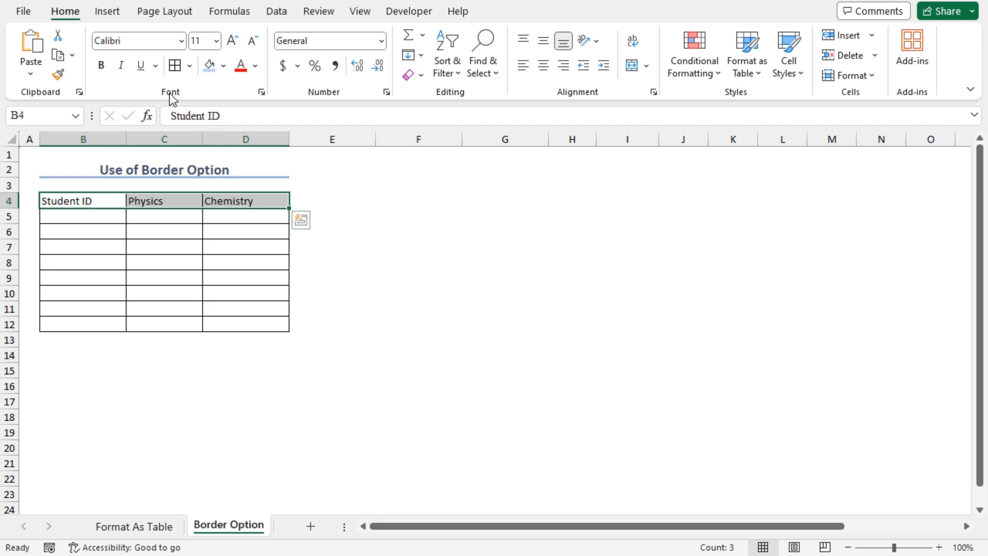
mouse_move(217, 40)
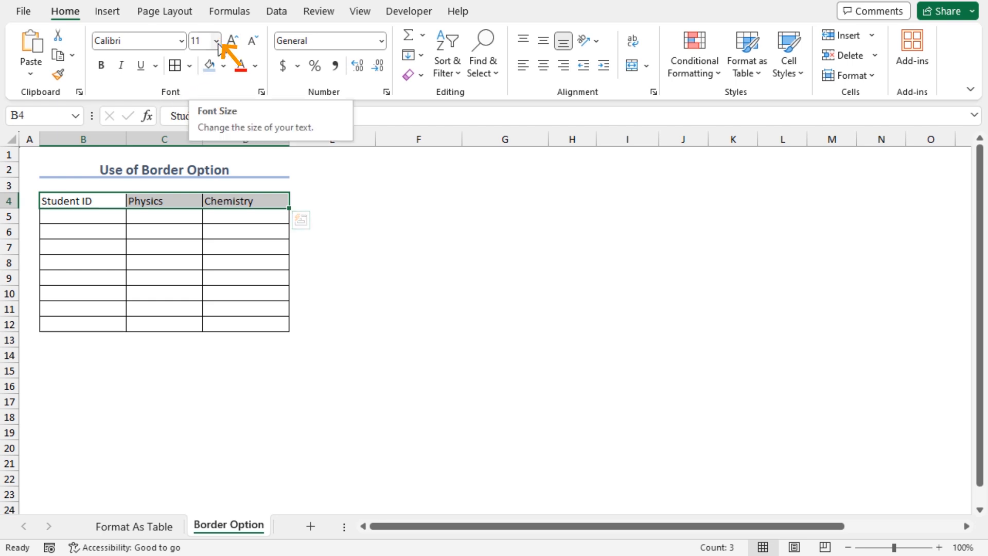
- Set the B4:D4 headers to bold size 12 and preview a fill colour
click(217, 40)
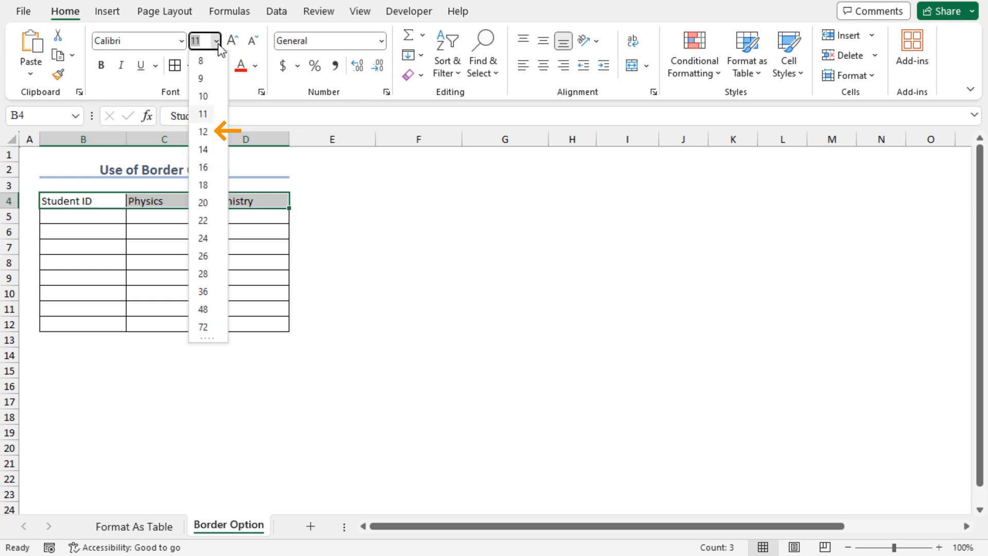
click(202, 132)
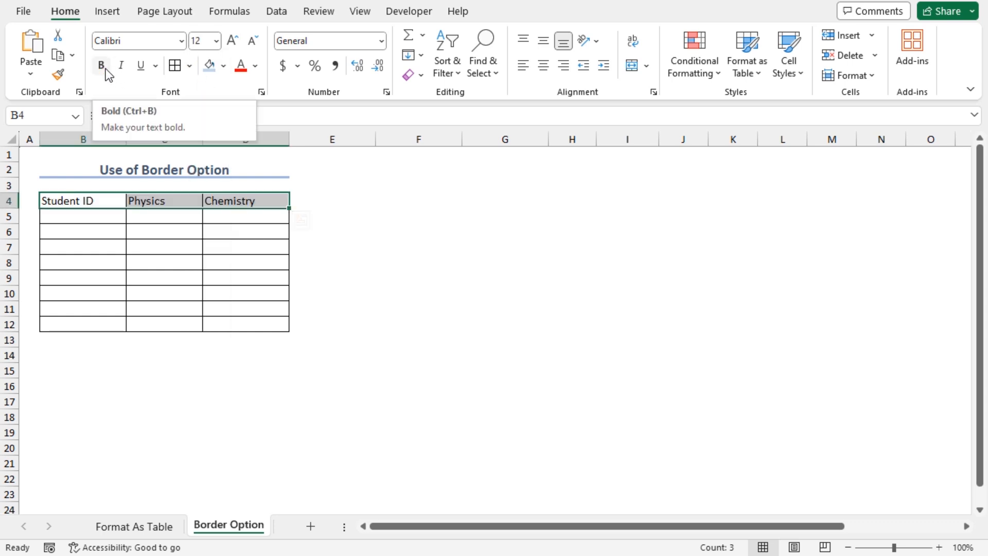
click(100, 66)
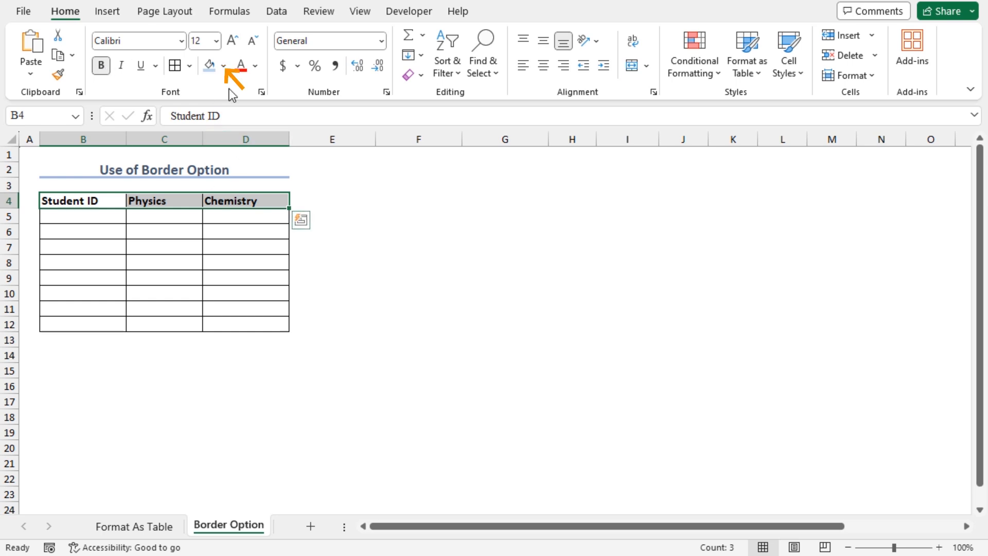
click(225, 65)
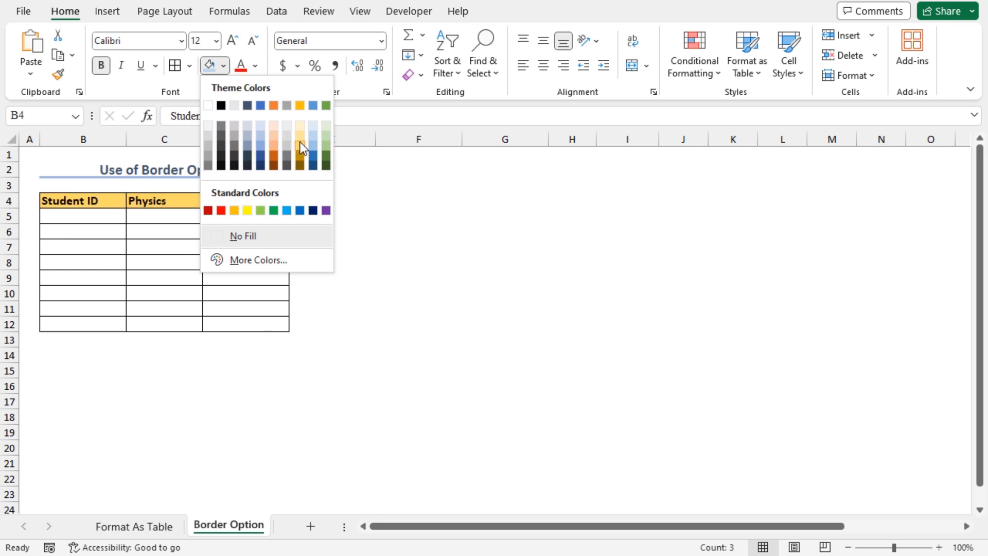
mouse_move(314, 141)
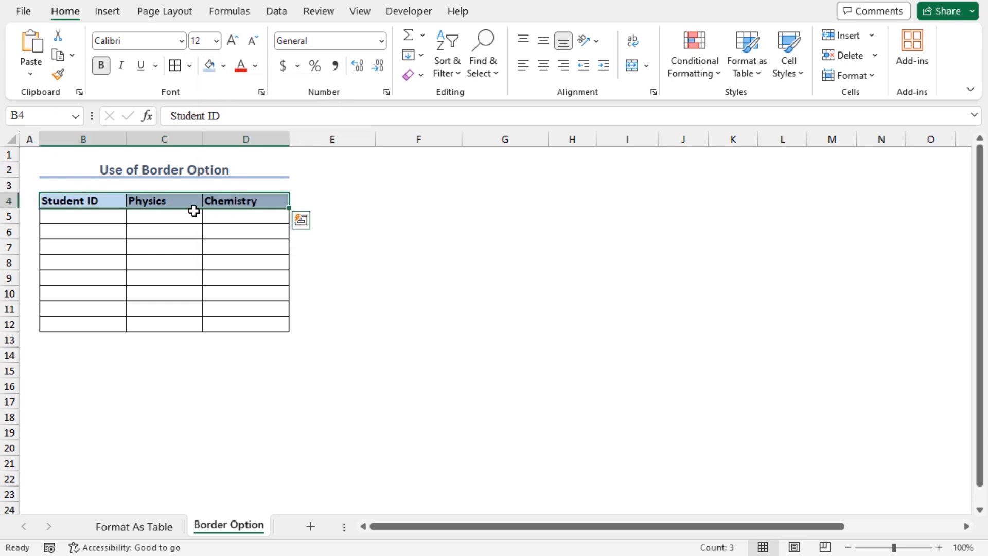
mouse_move(159, 197)
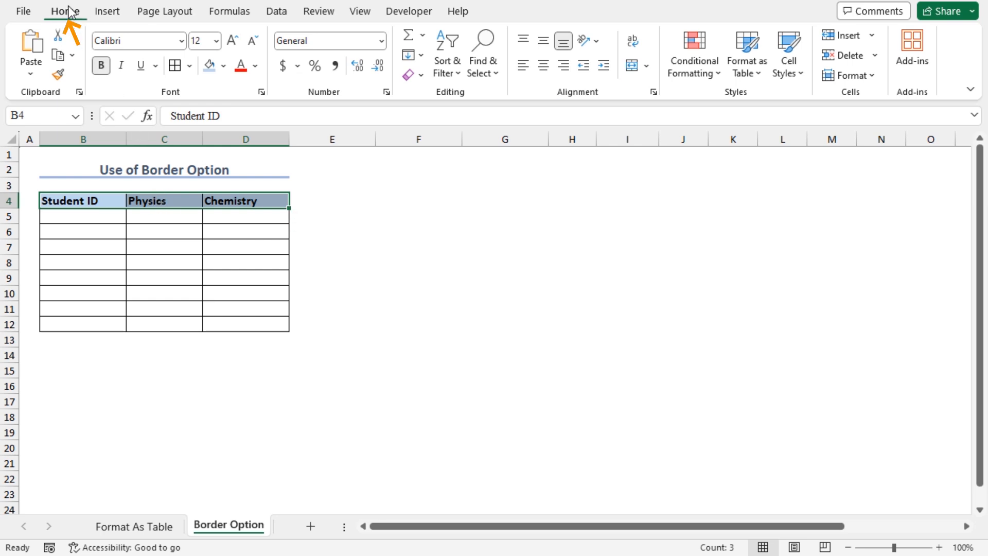
mouse_move(585, 94)
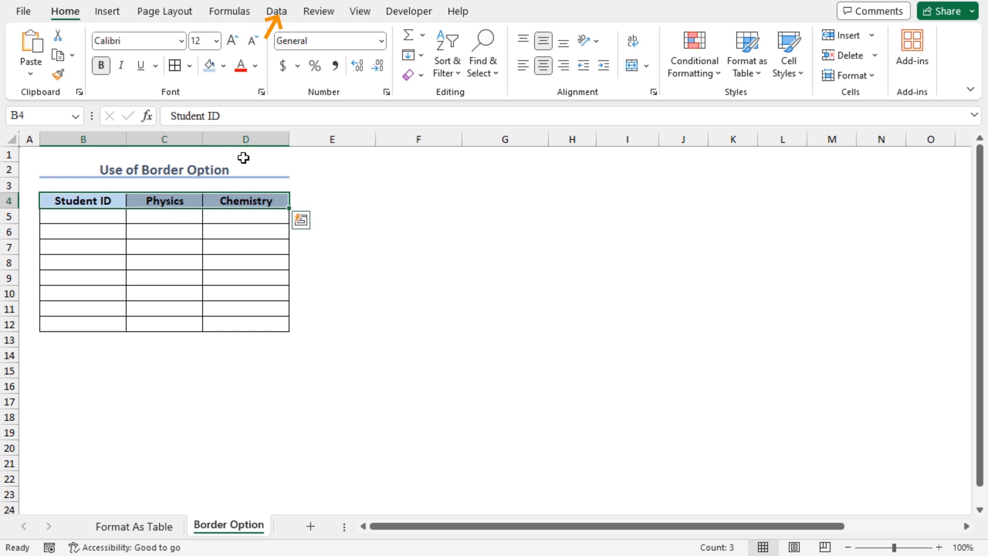
- Turn on Filter for the Student ID, Physics and Chemistry headers
click(276, 11)
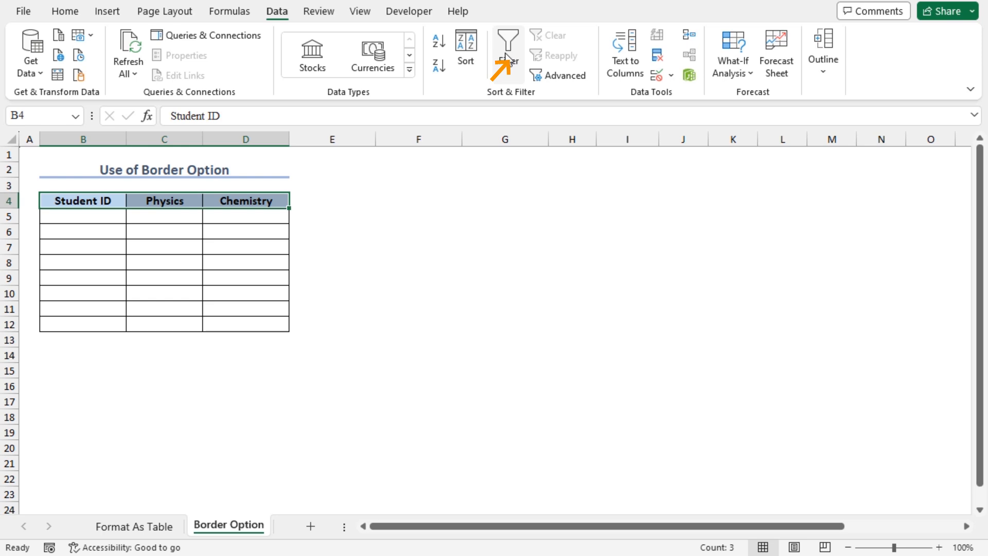
mouse_move(507, 51)
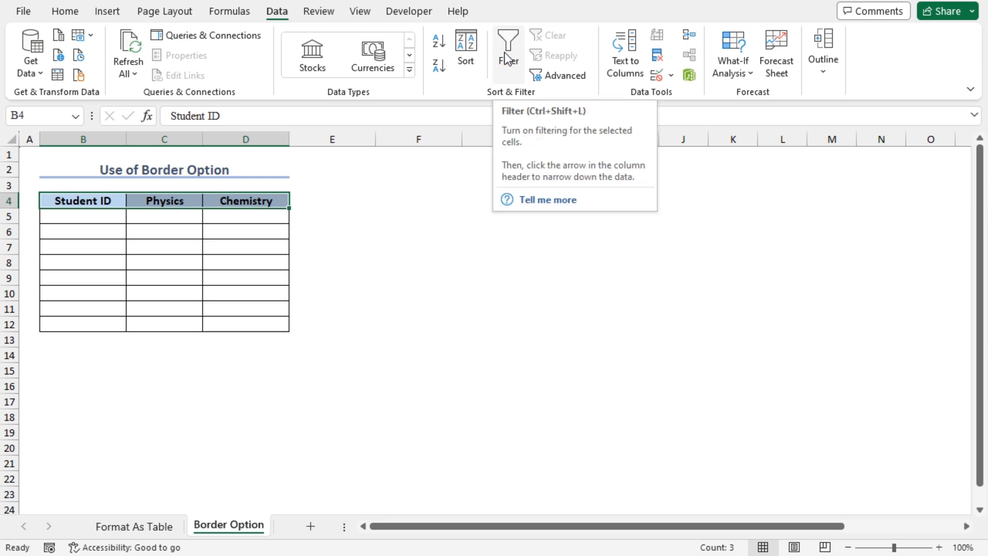
key(ctrl+shift+l)
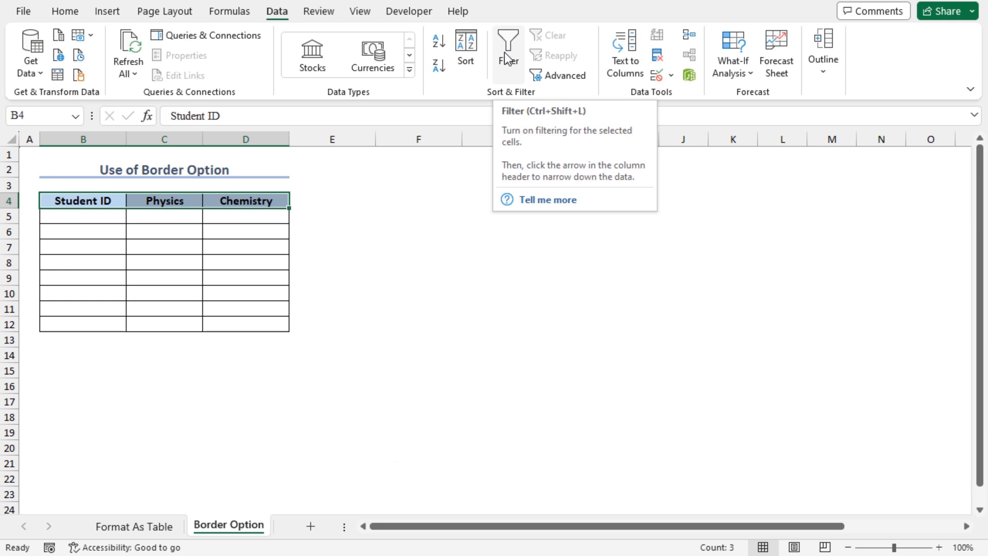
click(508, 49)
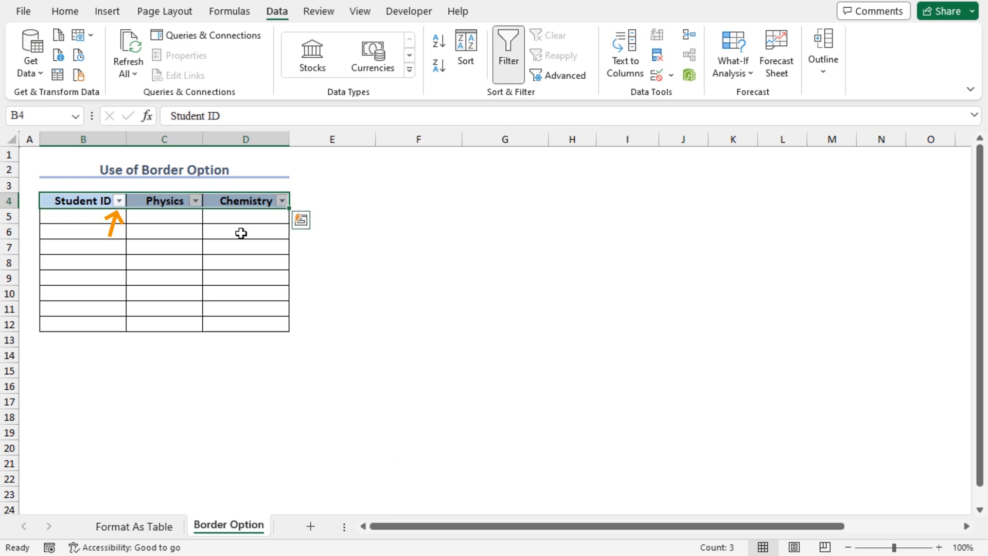